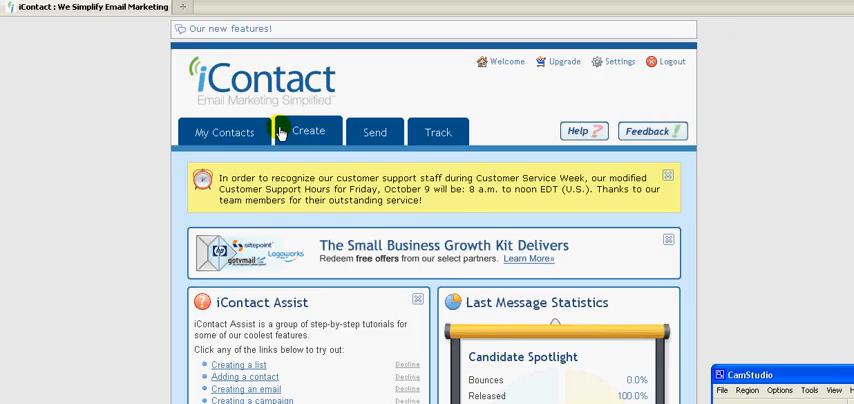
mouse_move(386, 114)
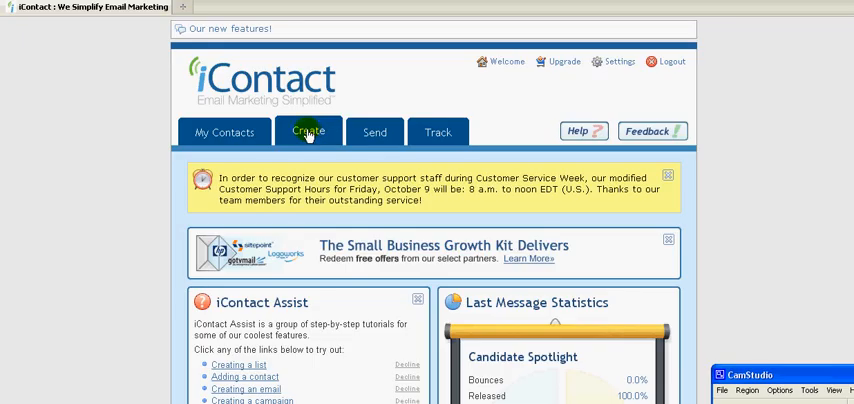
Go to the Create area with message, survey, autoresponder and image library options.
click(308, 132)
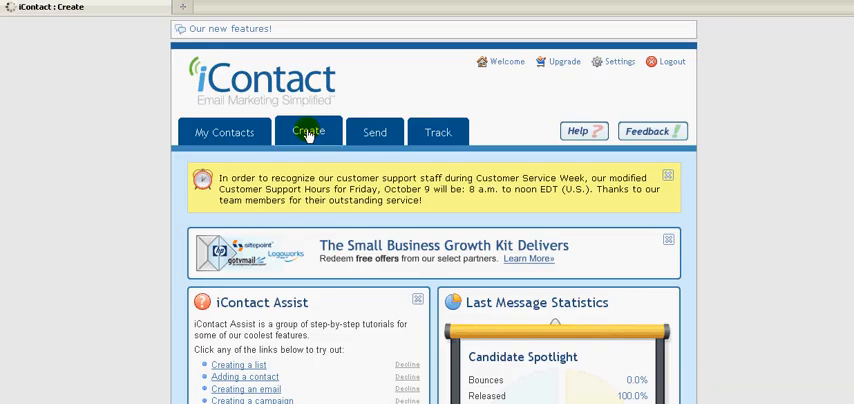
click(308, 132)
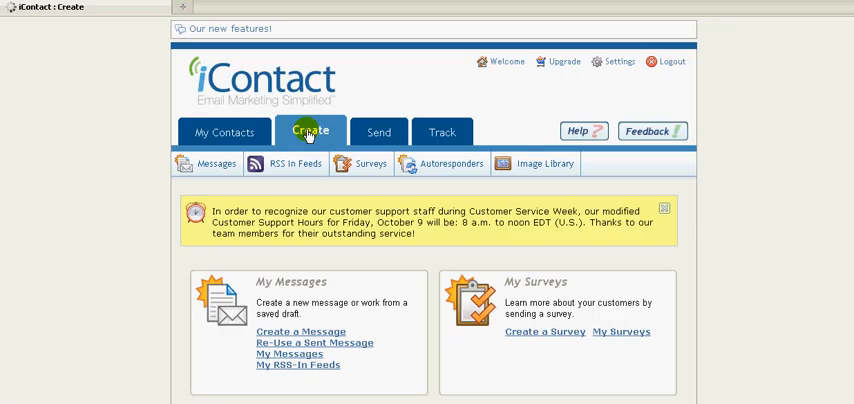
scroll(up, 3)
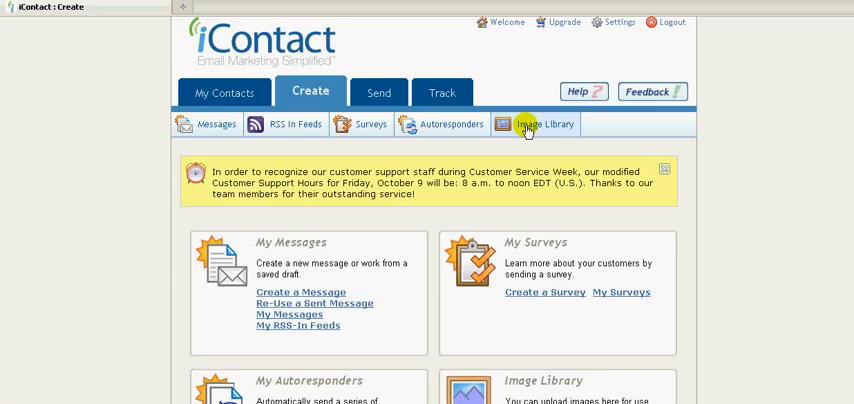
Bring up the Image Library listing the uploaded images.
click(544, 124)
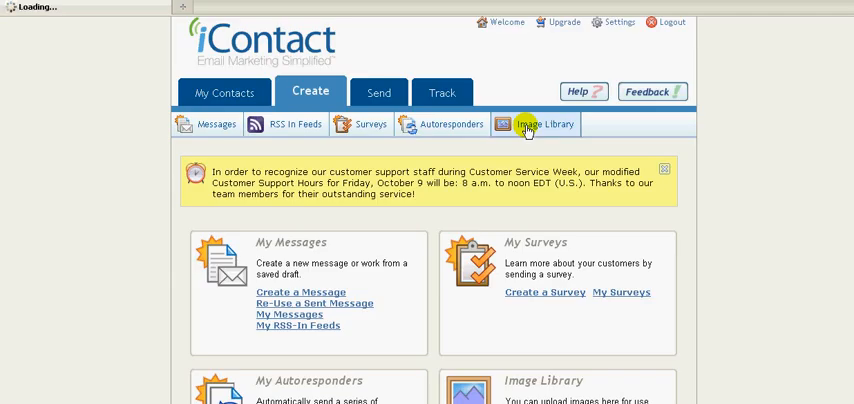
click(546, 124)
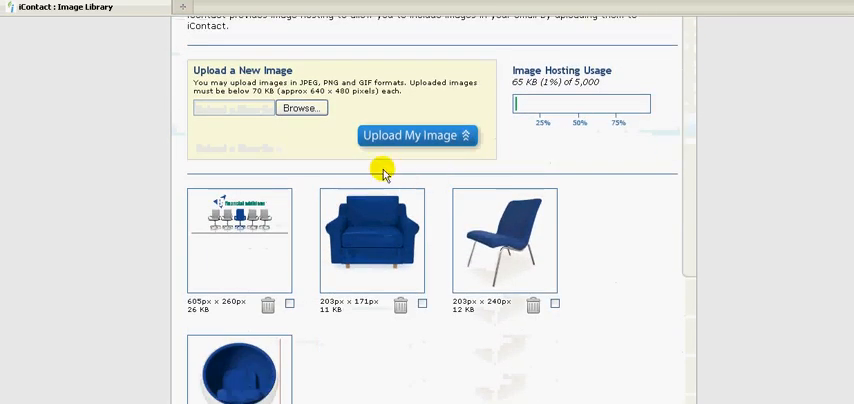
scroll(down, 3)
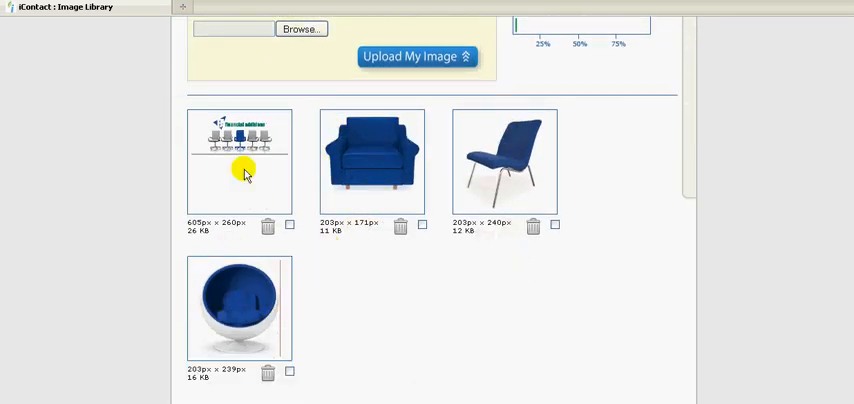
mouse_move(238, 160)
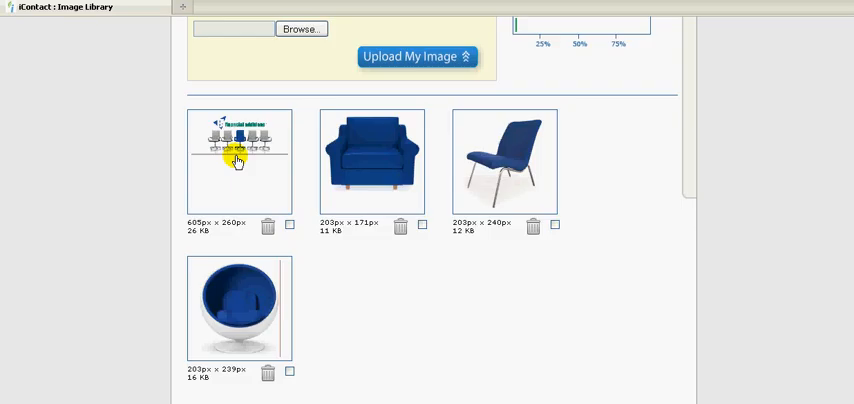
Preview the financial additions logo at full size and close the preview.
click(238, 160)
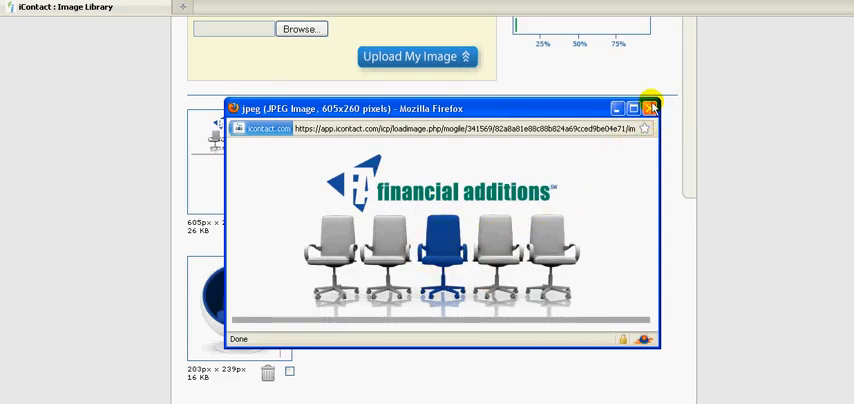
mouse_move(652, 108)
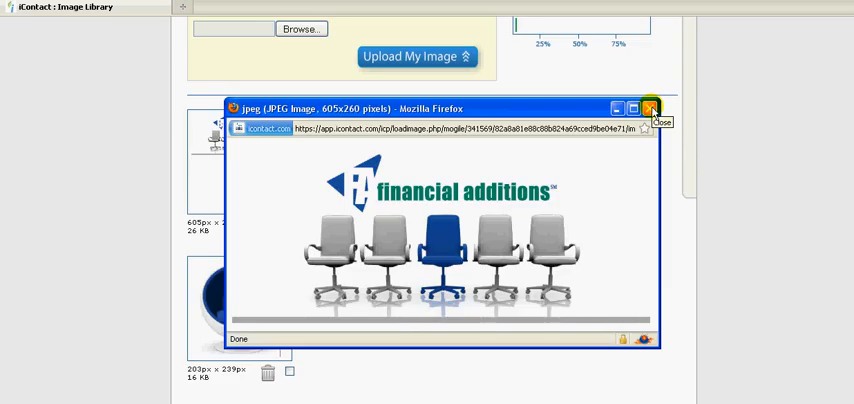
click(652, 108)
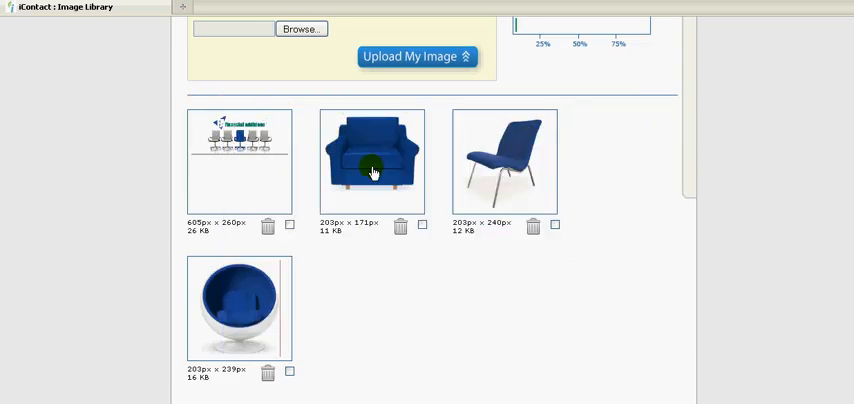
scroll(up, 3)
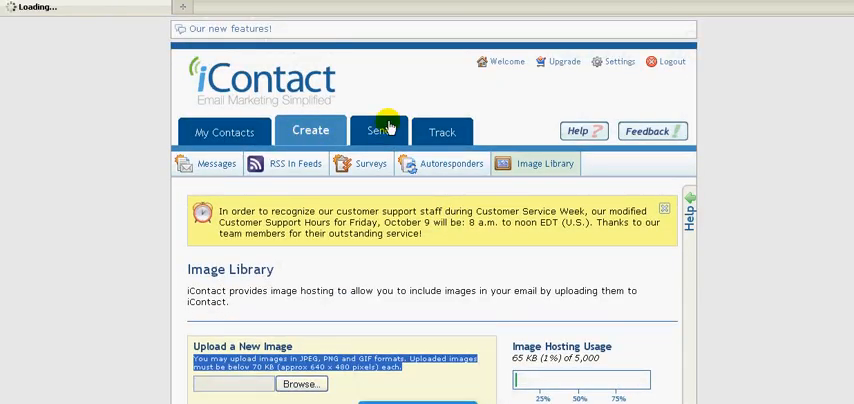
Return to the Create overview to reach the sent messages for reuse.
click(310, 130)
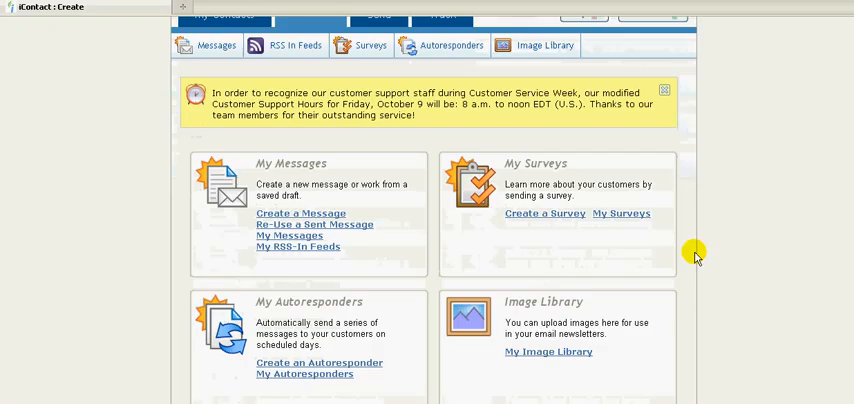
mouse_move(408, 238)
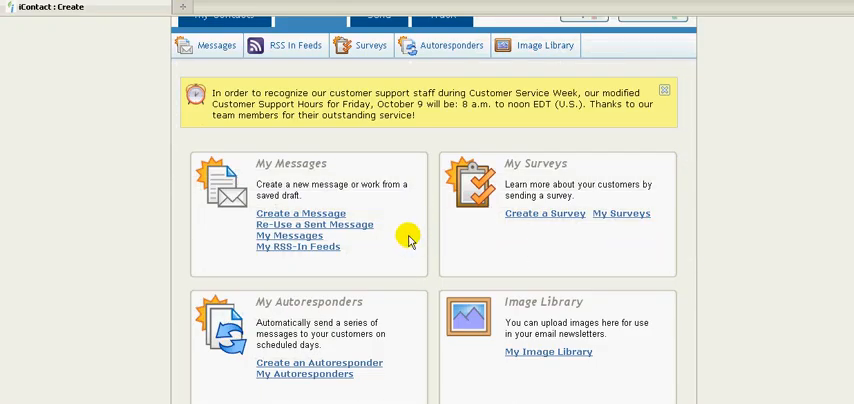
mouse_move(384, 212)
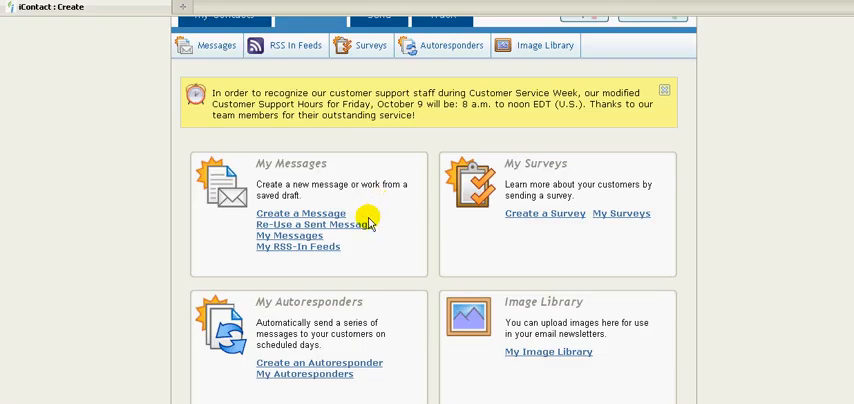
mouse_move(356, 202)
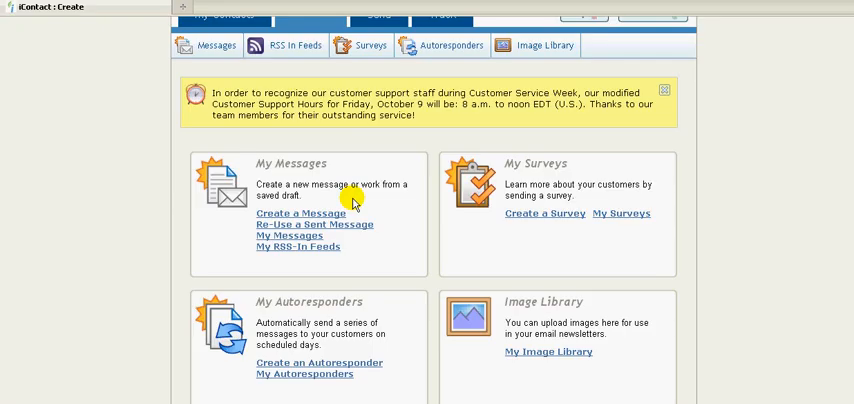
mouse_move(356, 232)
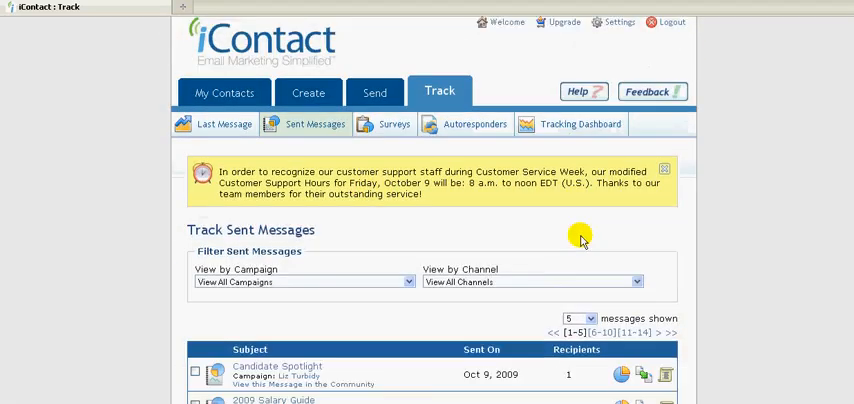
Scroll the Track Sent Messages list toward the Candidate Spotlight row.
scroll(down, 3)
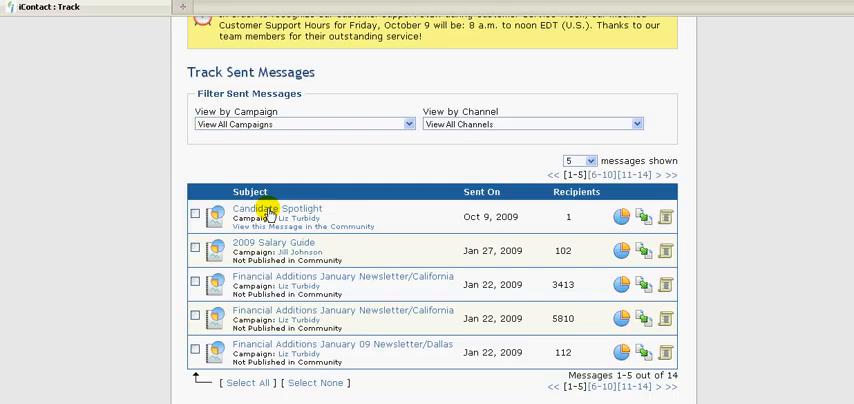
mouse_move(644, 208)
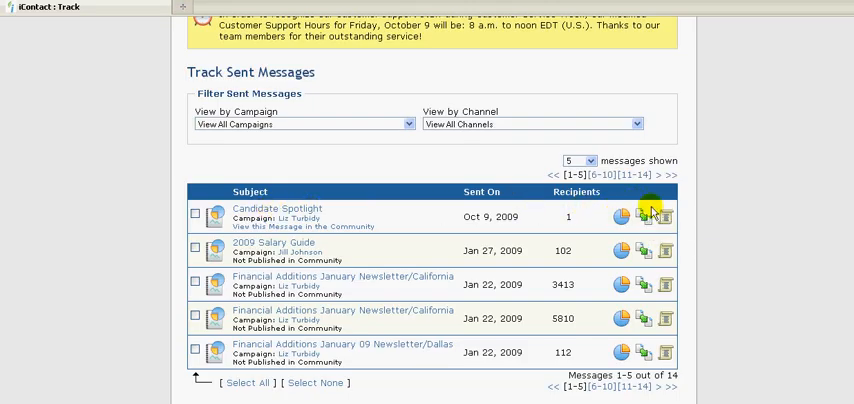
mouse_move(640, 216)
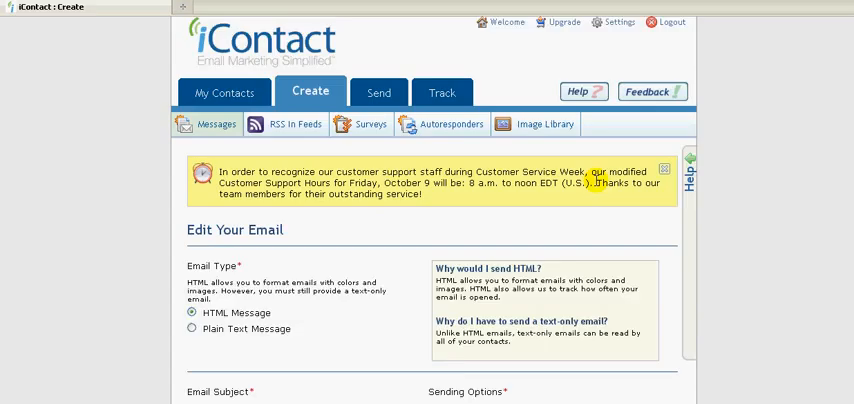
scroll(down, 3)
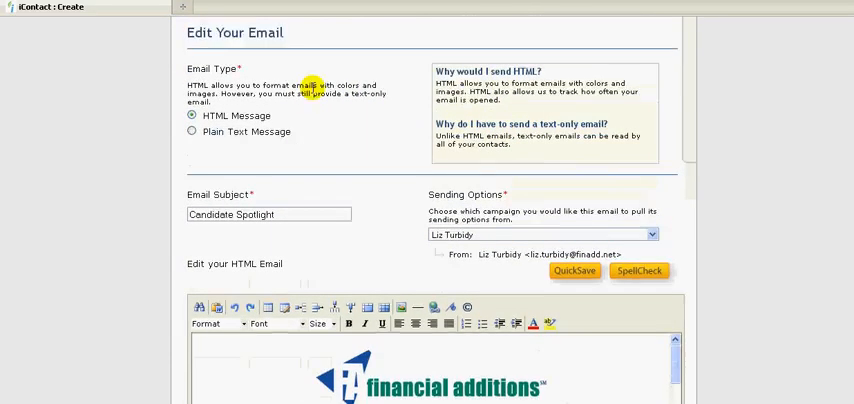
scroll(down, 3)
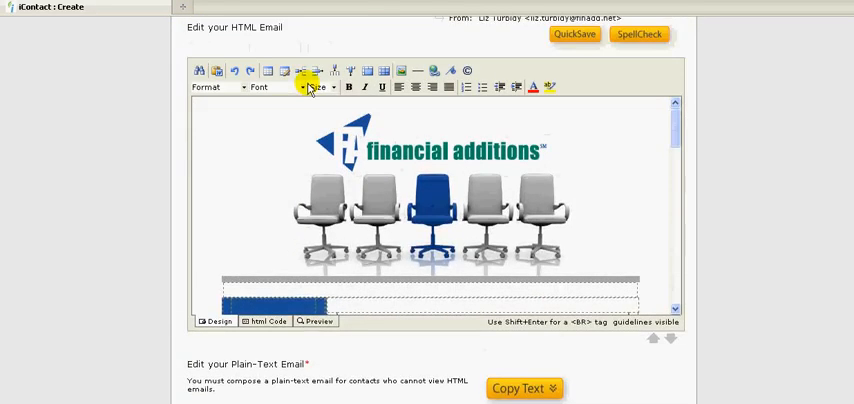
scroll(down, 3)
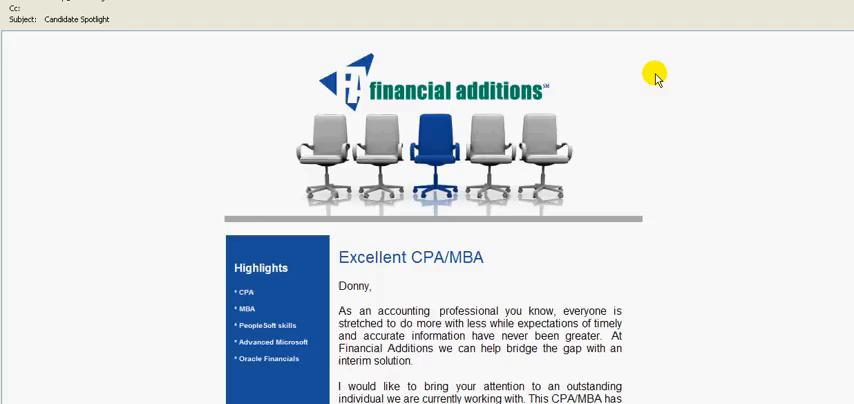
scroll(down, 3)
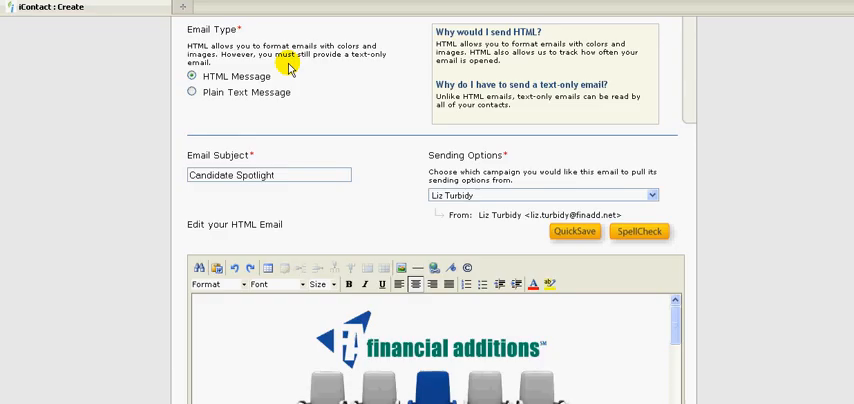
mouse_move(320, 200)
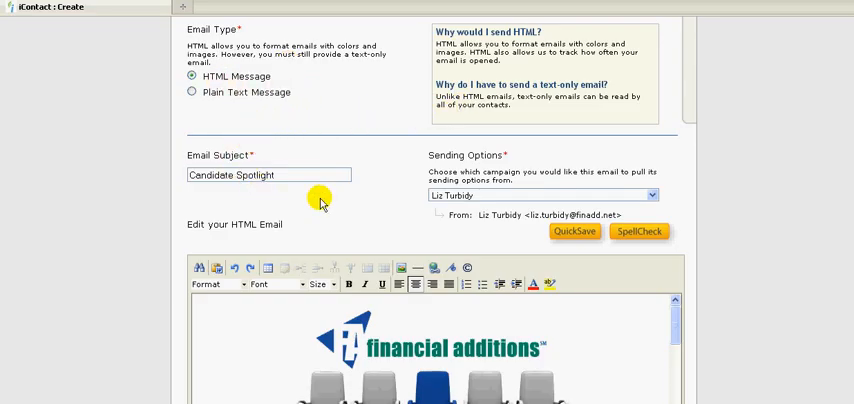
scroll(down, 3)
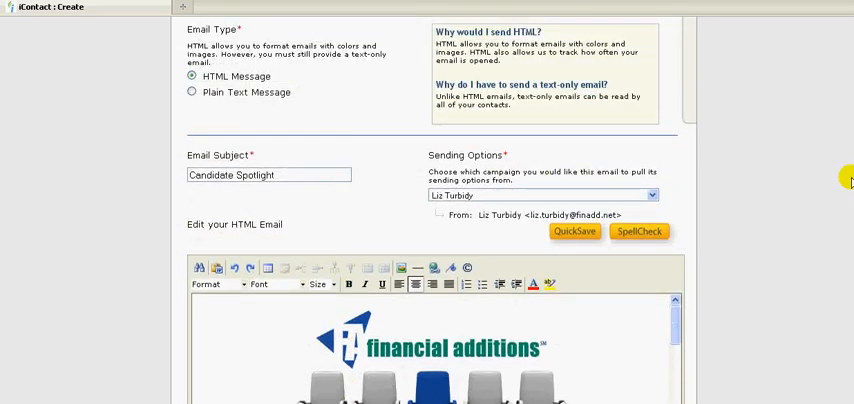
mouse_move(292, 168)
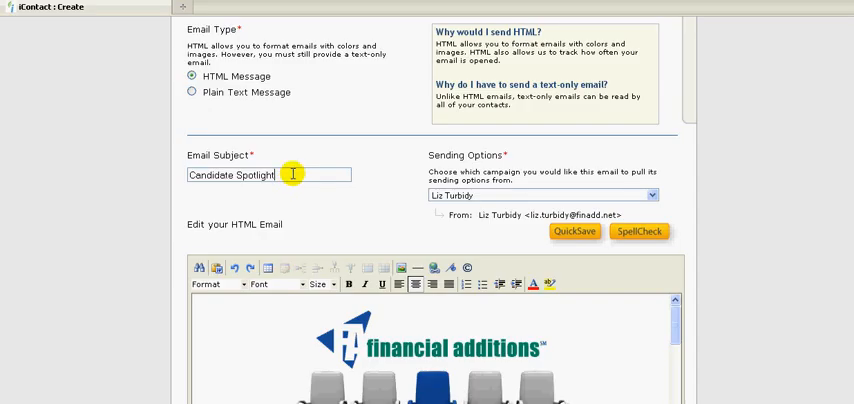
text(-)
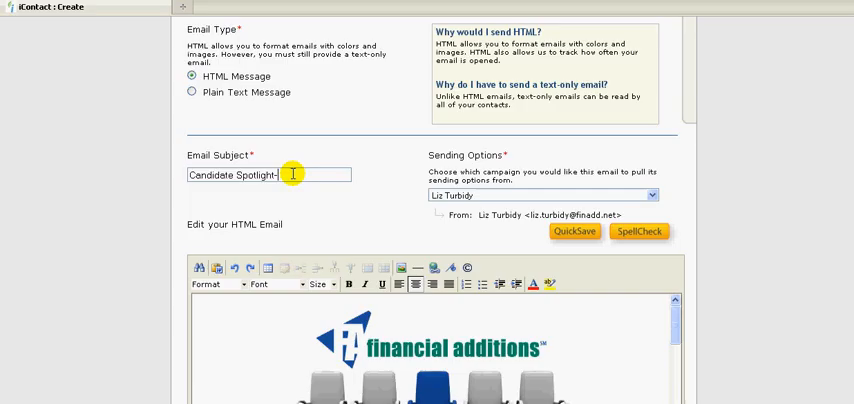
key(Backspace)
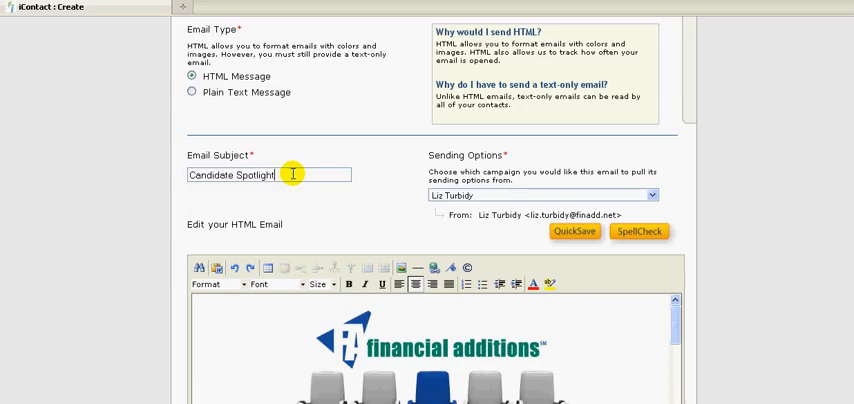
text(Good fut)
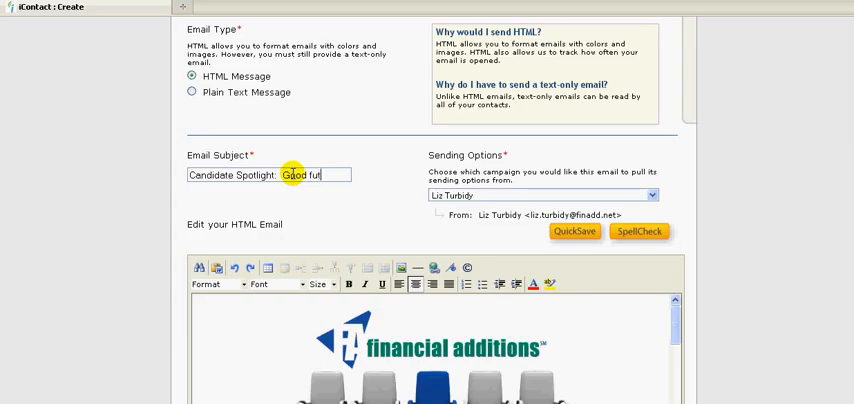
text(ure CF)
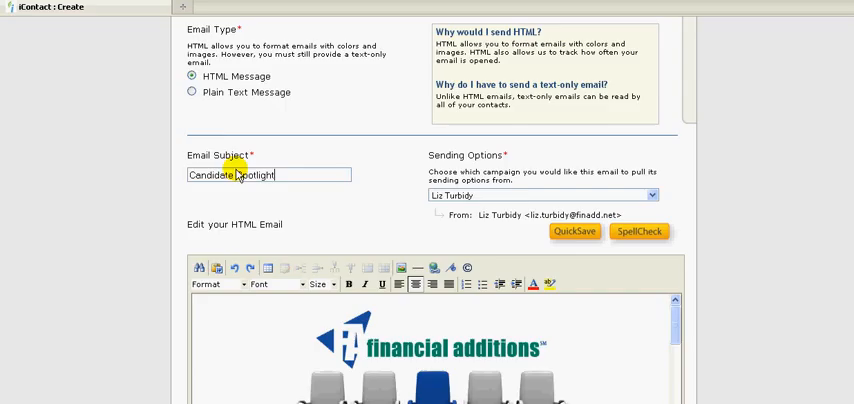
mouse_move(366, 166)
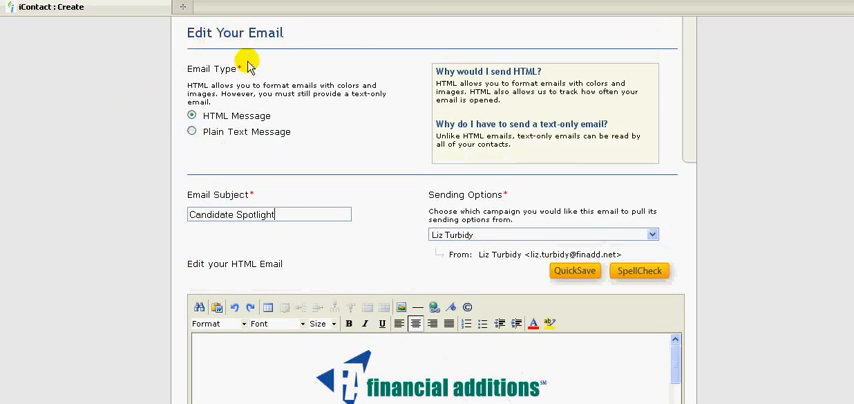
triple_click(268, 214)
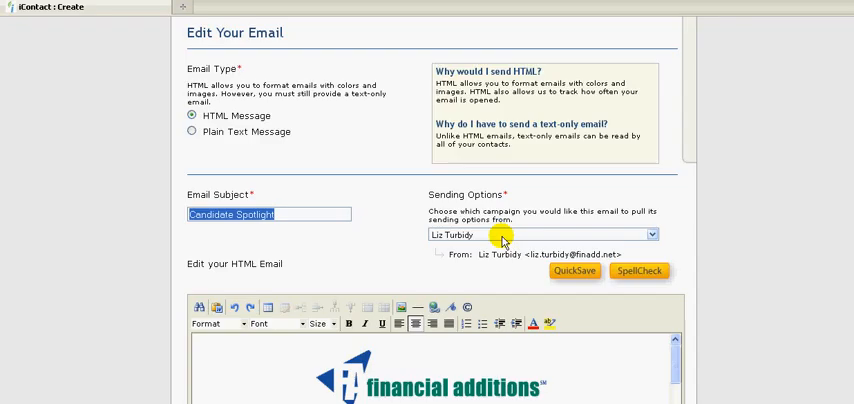
mouse_move(544, 194)
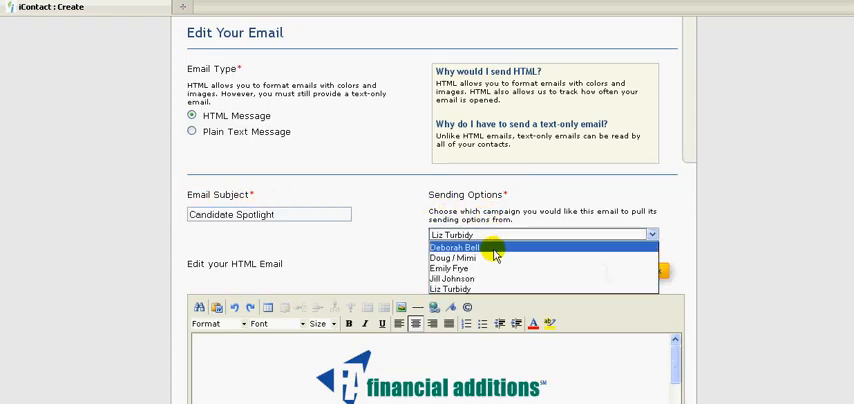
click(454, 248)
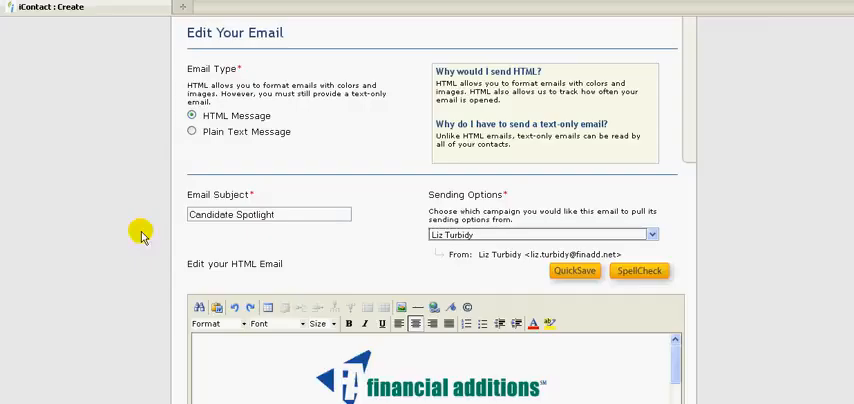
mouse_move(144, 214)
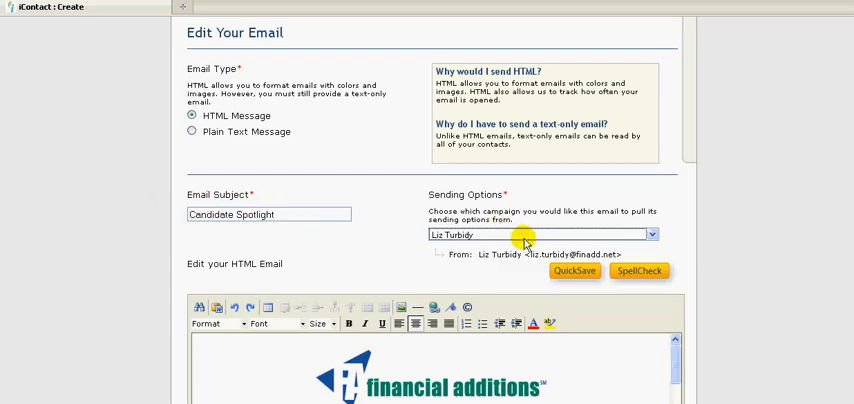
scroll(down, 3)
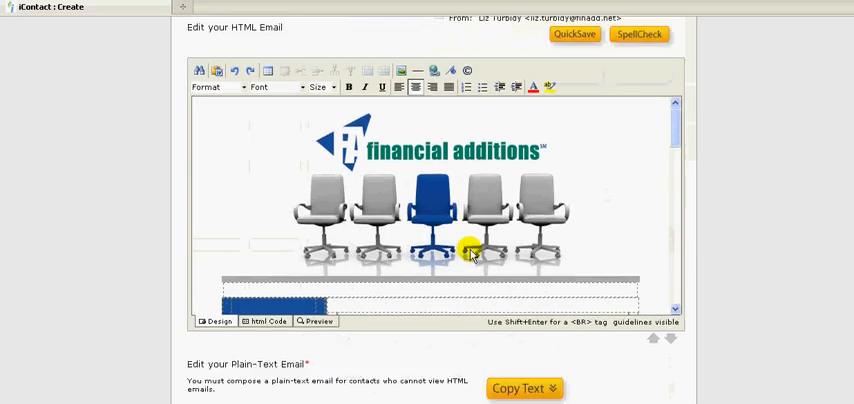
scroll(up, 3)
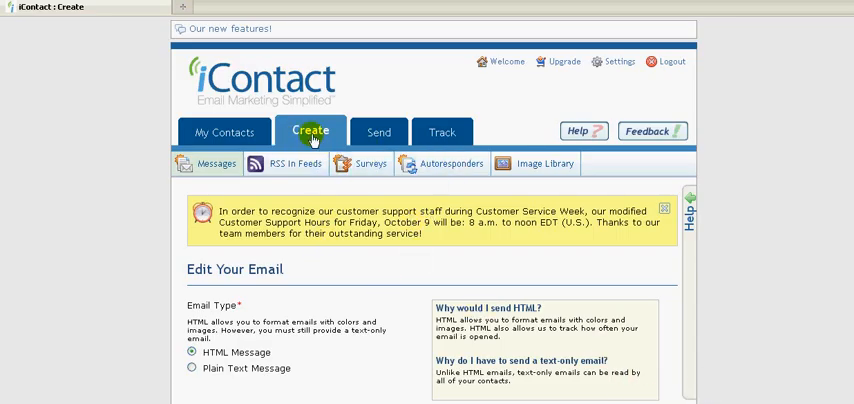
scroll(down, 3)
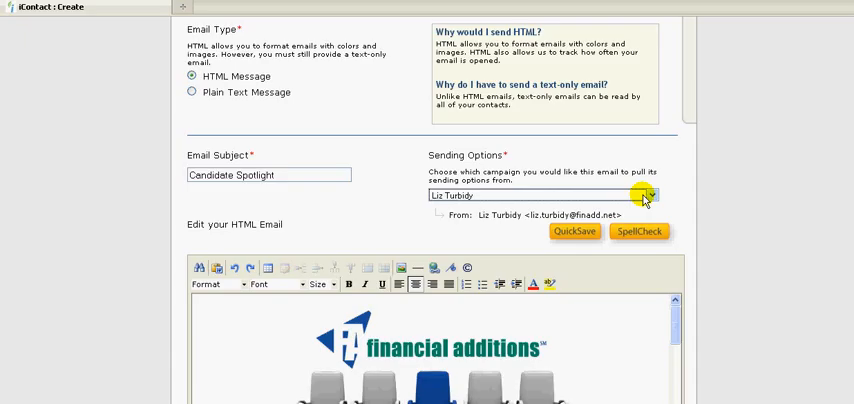
Choose a different sender and keep the subject as 'Candidate Spotlight' after trial typing.
click(650, 196)
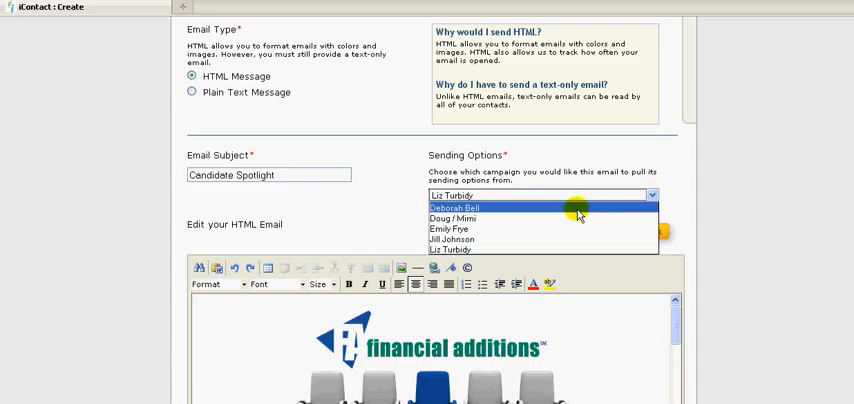
click(454, 208)
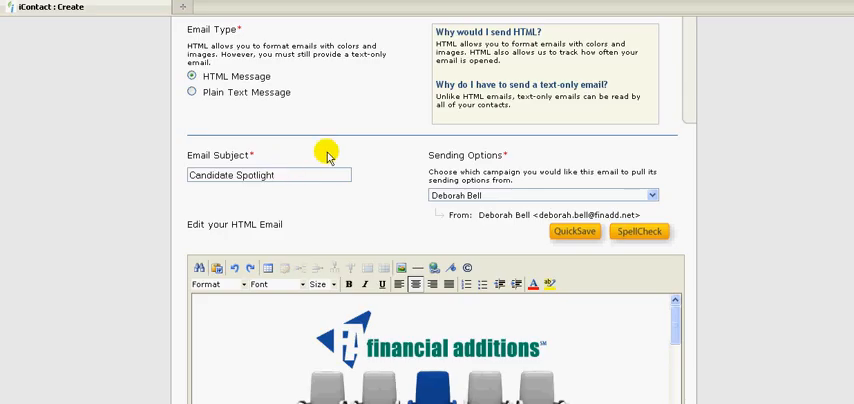
text(From)
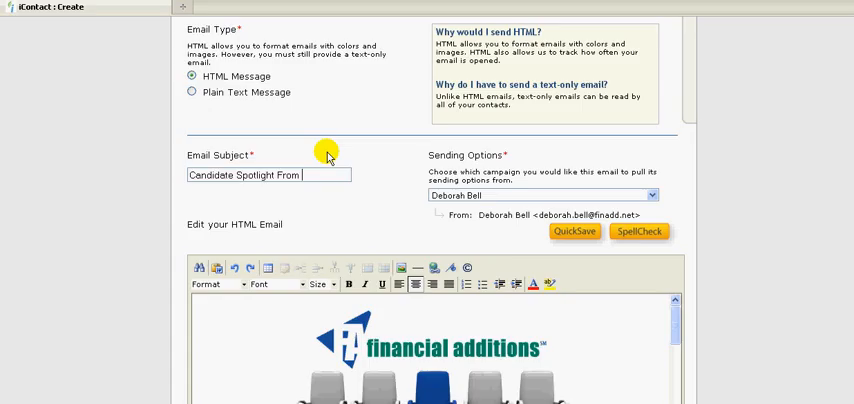
text(D)
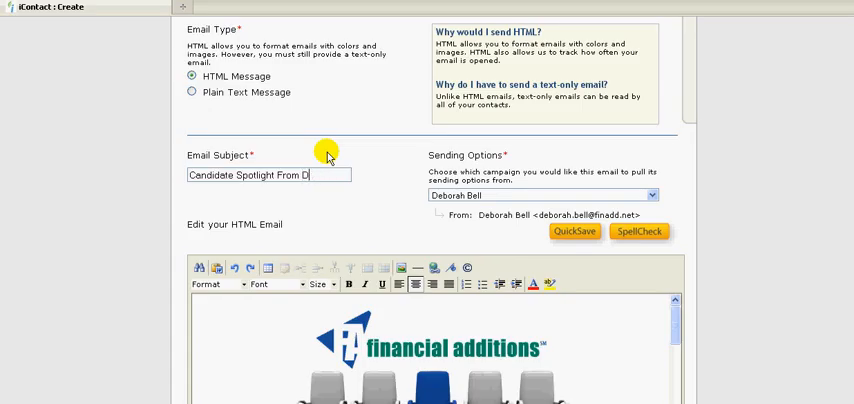
key(BackSpace)
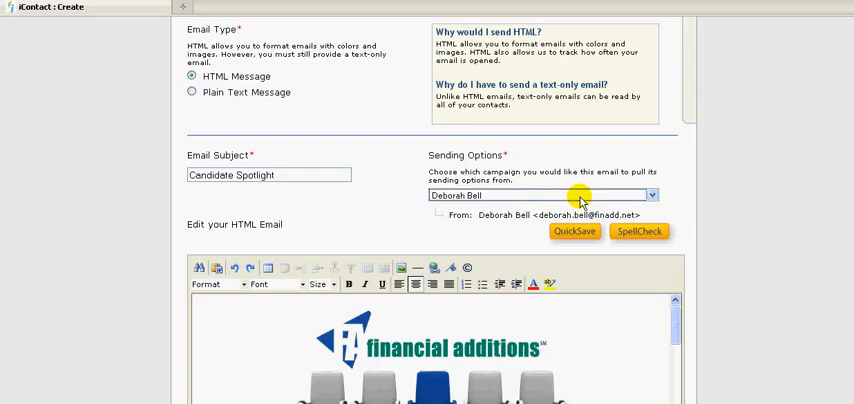
scroll(down, 3)
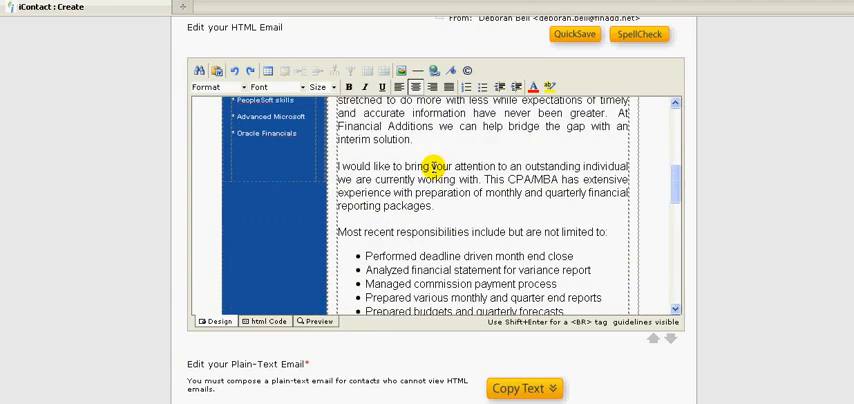
scroll(down, 3)
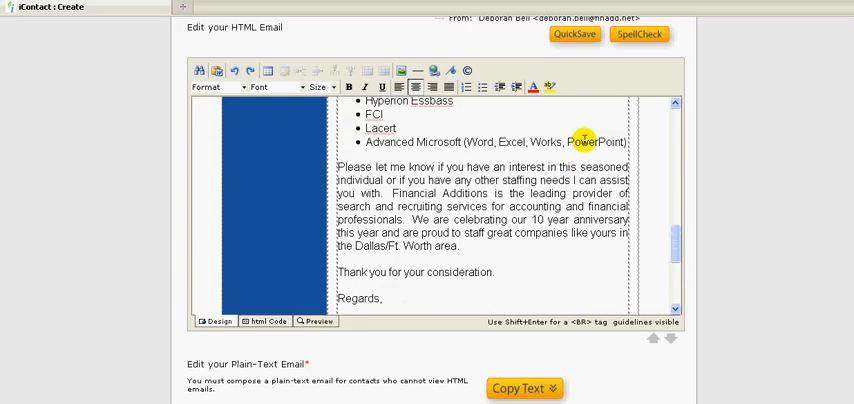
scroll(down, 3)
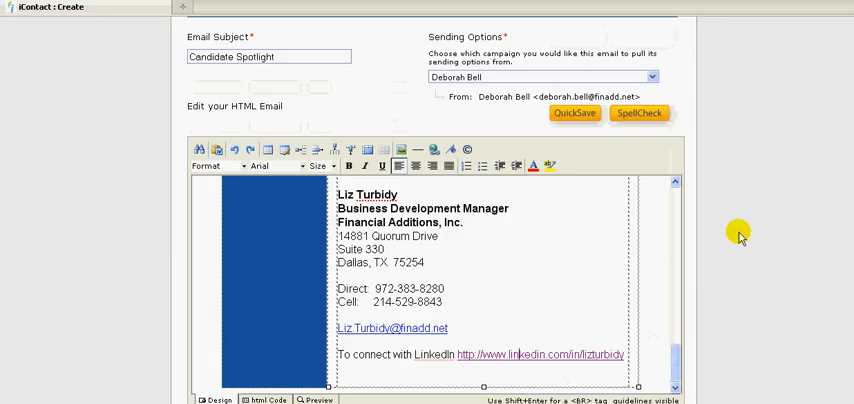
scroll(down, 3)
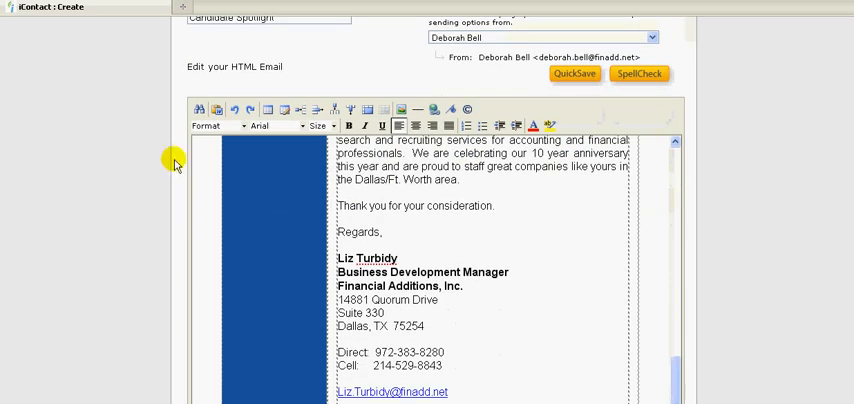
mouse_move(538, 212)
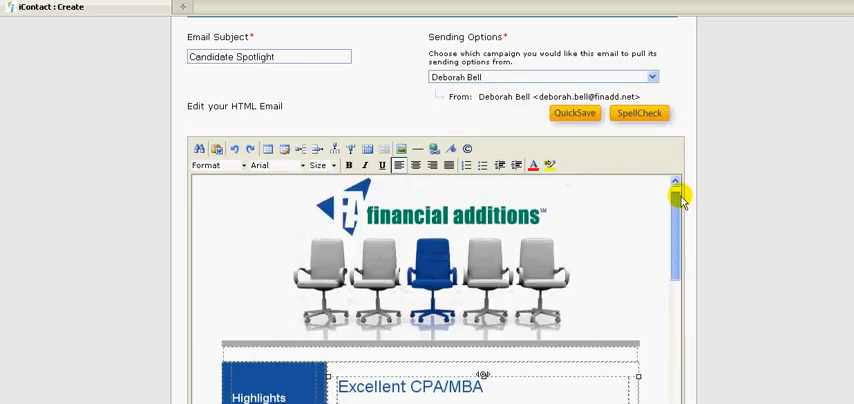
scroll(down, 3)
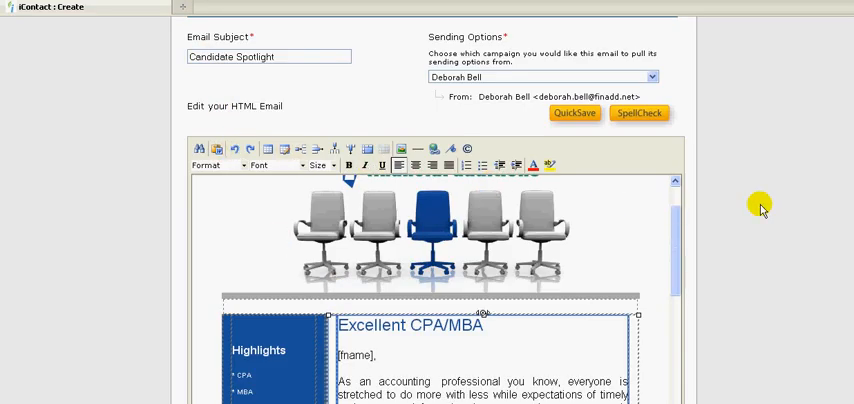
scroll(down, 3)
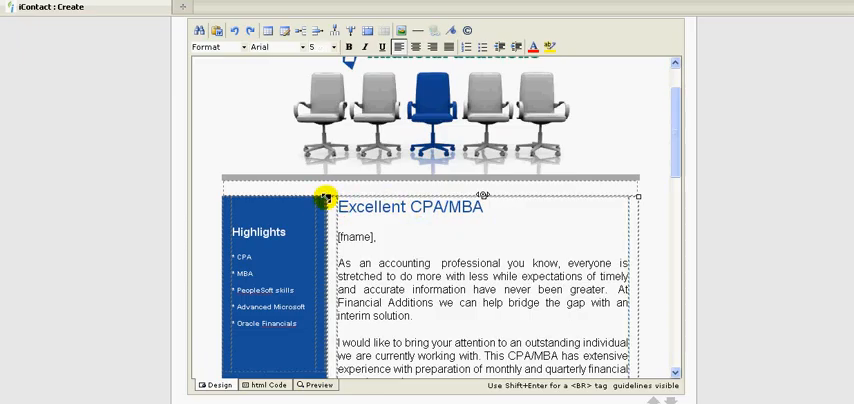
scroll(down, 3)
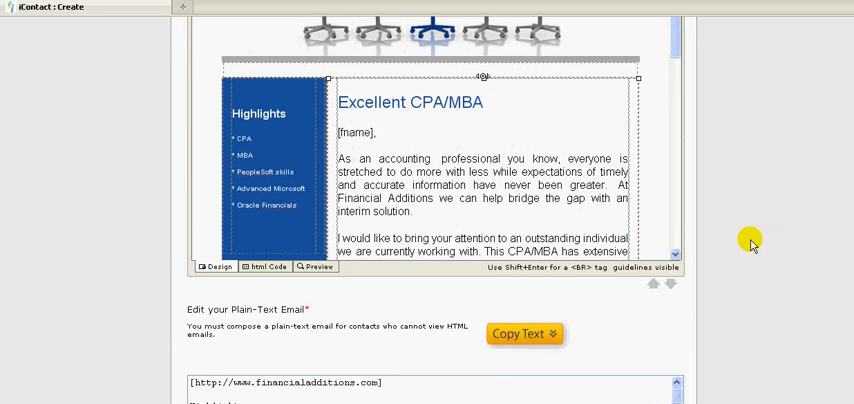
scroll(down, 3)
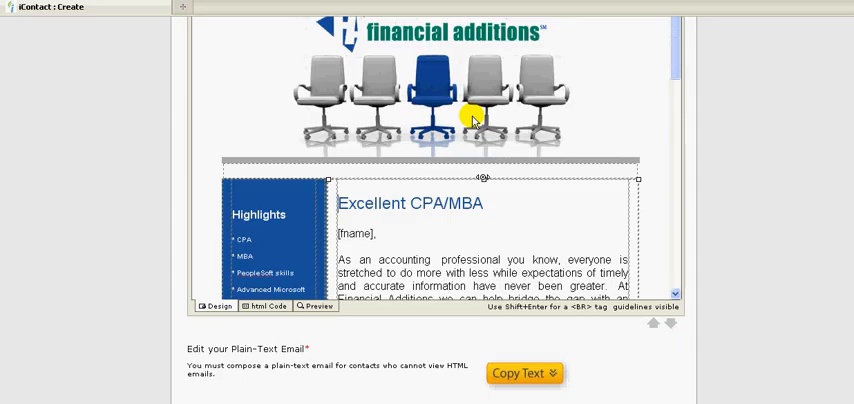
scroll(down, 3)
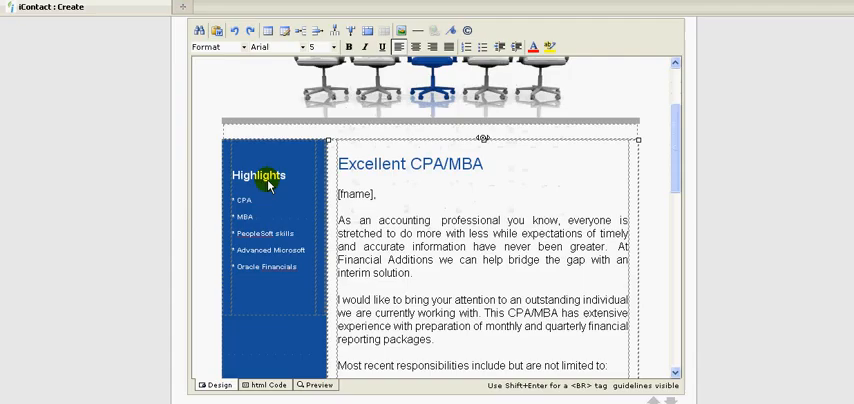
drag(336, 164, 380, 248)
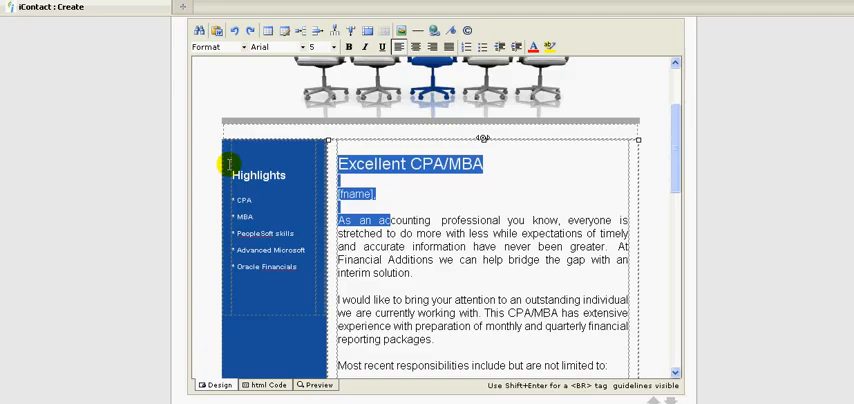
scroll(down, 3)
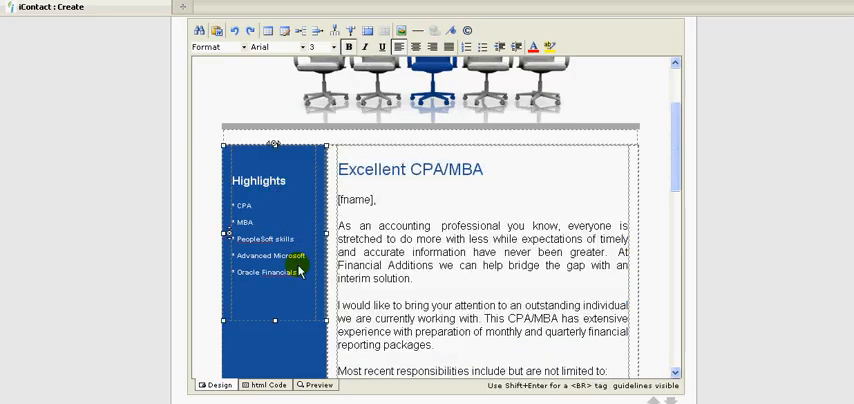
scroll(down, 3)
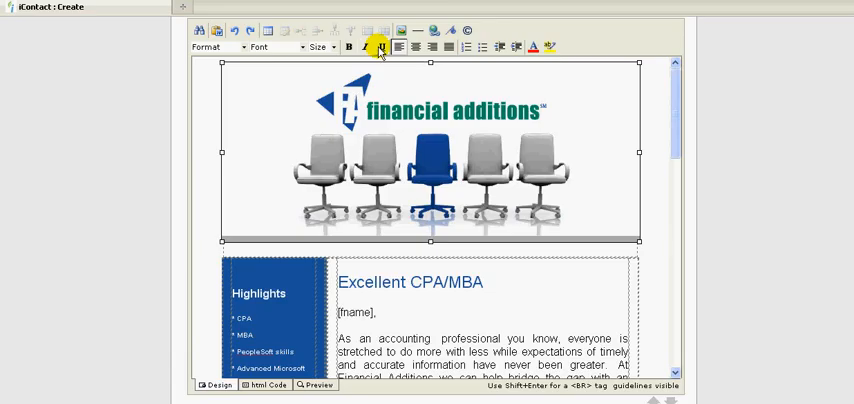
mouse_move(436, 30)
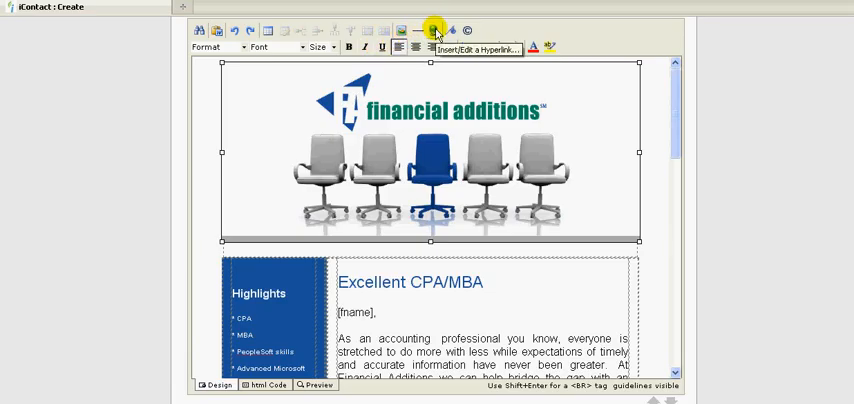
Hyperlink the banner image to the Financial Additions website, opening in a new window.
click(434, 30)
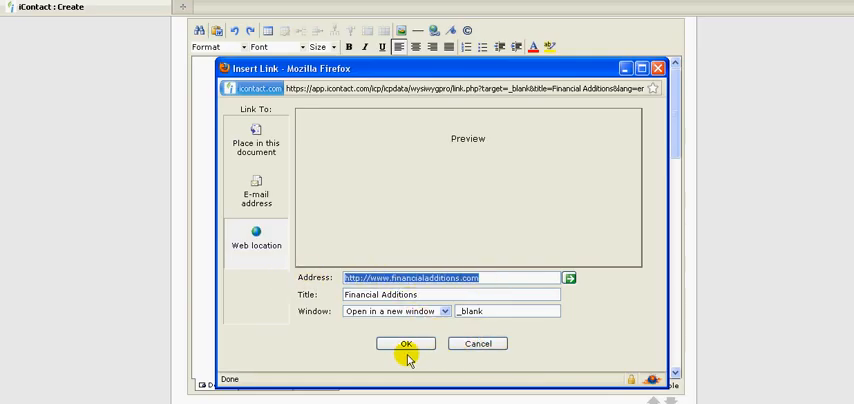
click(404, 344)
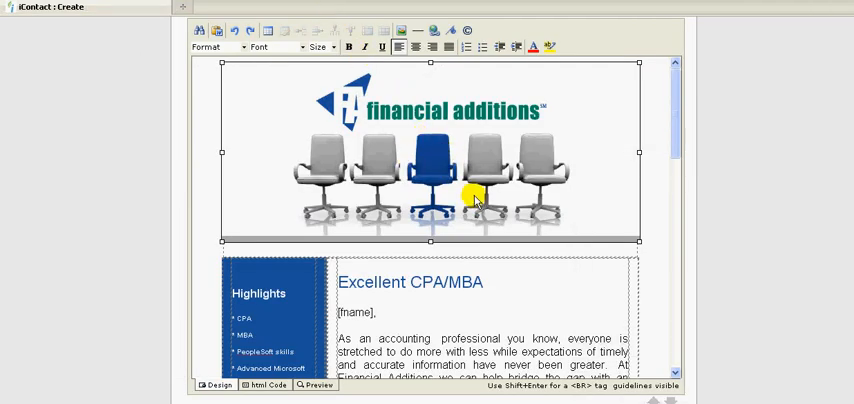
scroll(down, 3)
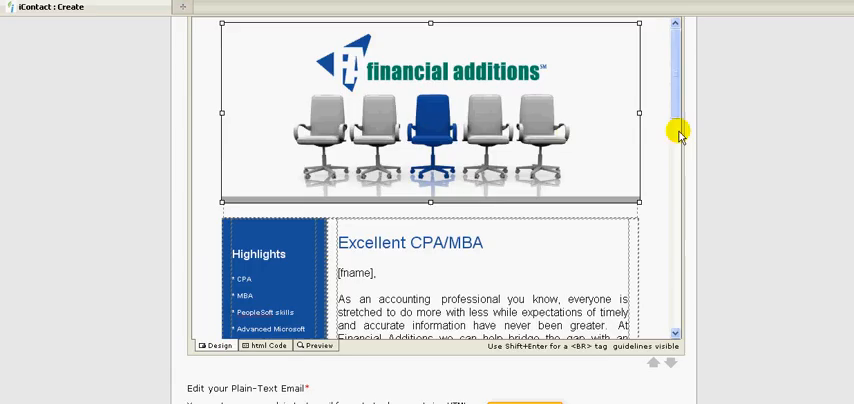
scroll(down, 3)
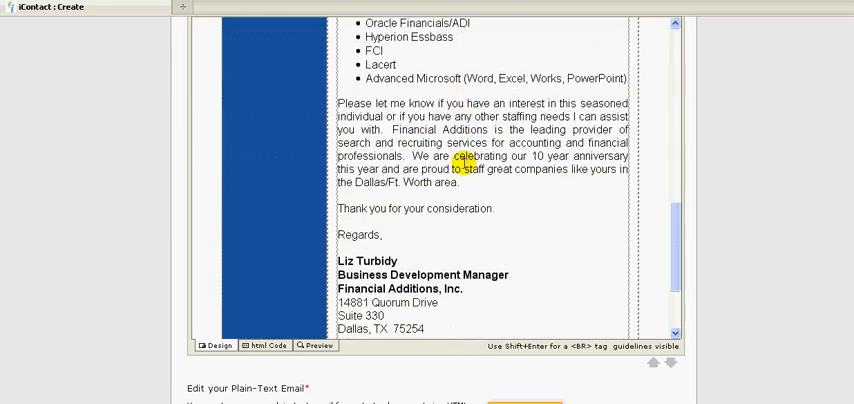
scroll(down, 3)
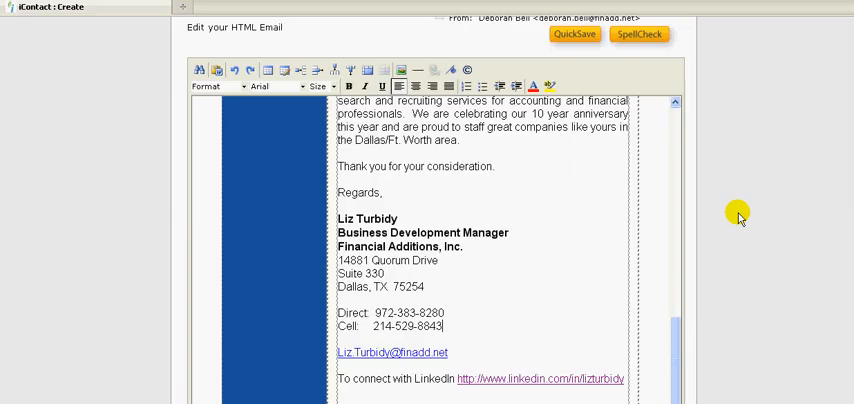
scroll(down, 3)
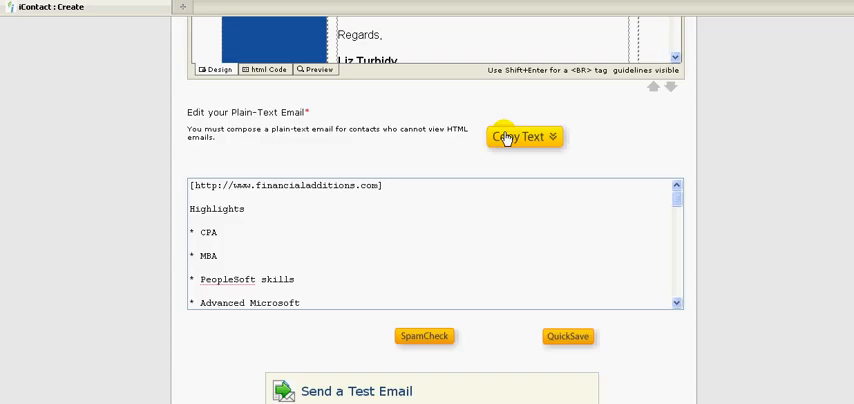
mouse_move(264, 140)
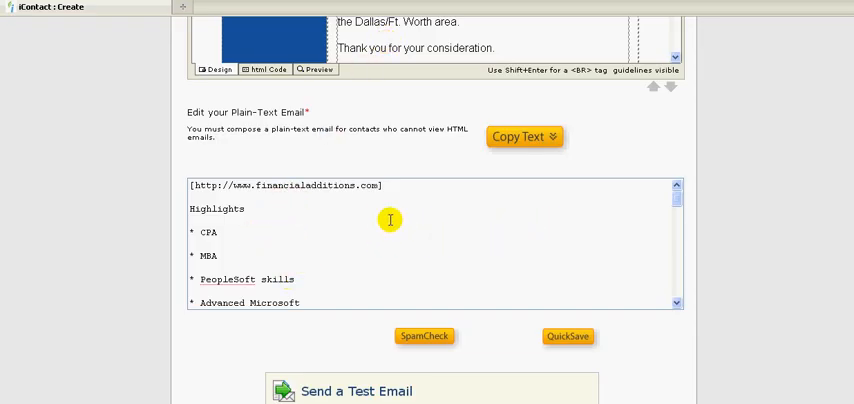
mouse_move(264, 122)
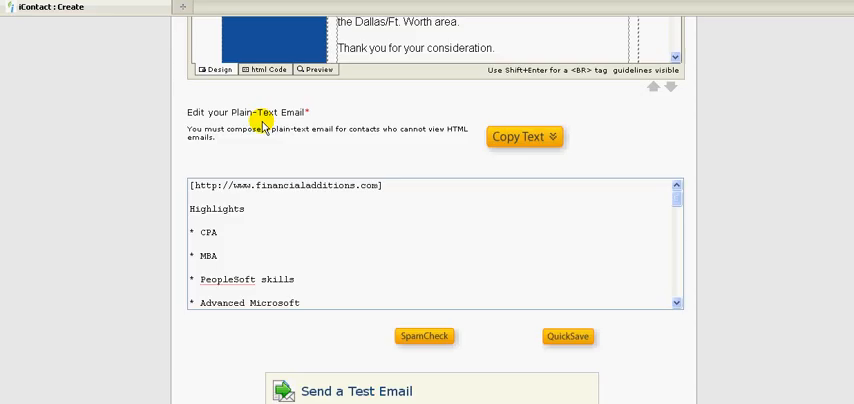
mouse_move(366, 168)
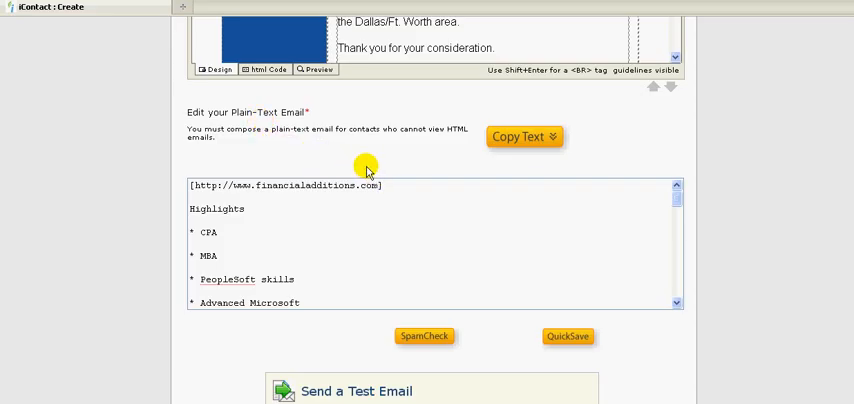
mouse_move(372, 168)
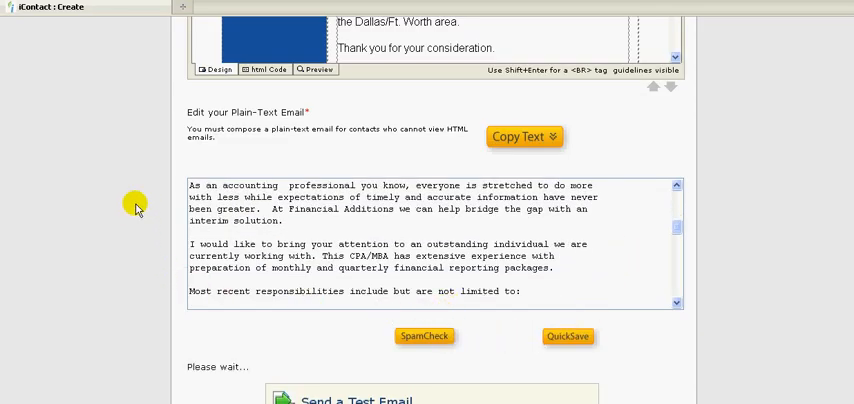
Run SpamCheck on the email, producing a Spam Report with score 0.0.
click(424, 336)
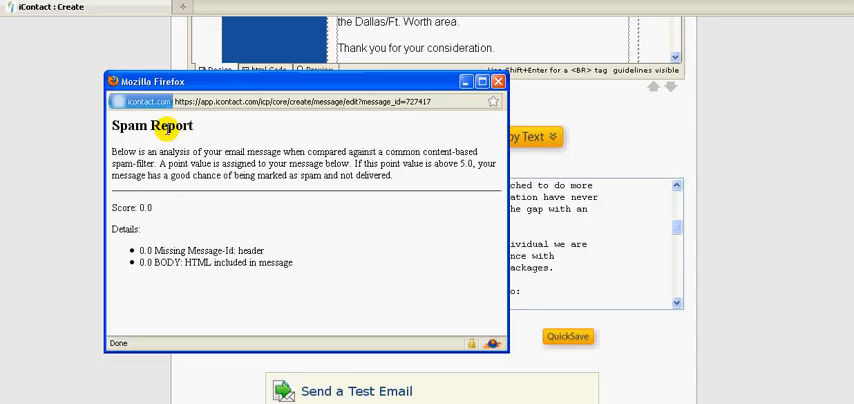